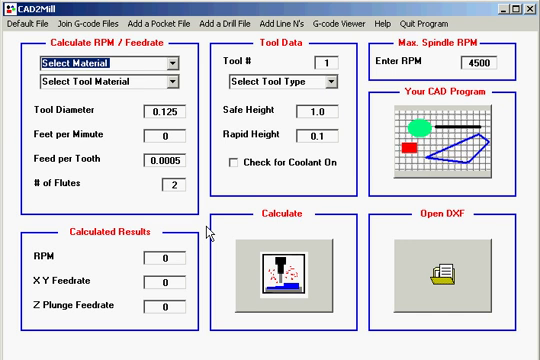
pyautogui.moveTo(199, 223)
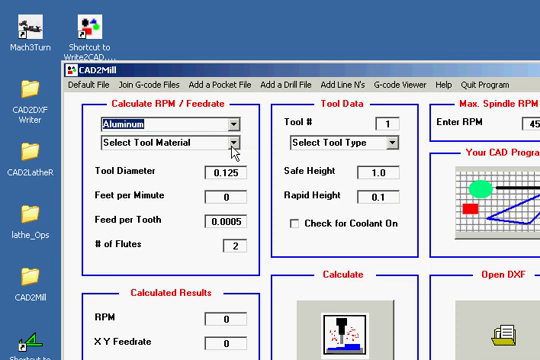
# Choose High Speed Steel as the tool material for cutting aluminium at 500 ft/min
pyautogui.click(180, 143)
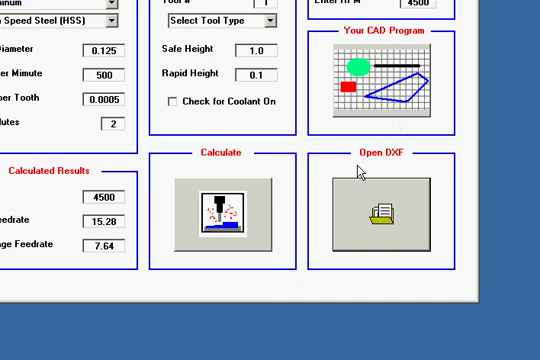
# Load C:\DXF\Design2.dxf for engraving with output to gcode.txt
pyautogui.click(385, 208)
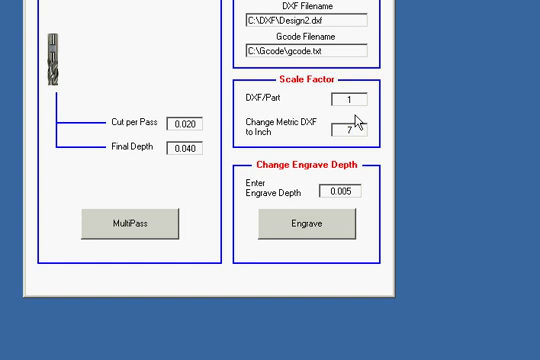
# Set the metric-to-inch factor to 72 and generate the engraving G-code
pyautogui.write('2')
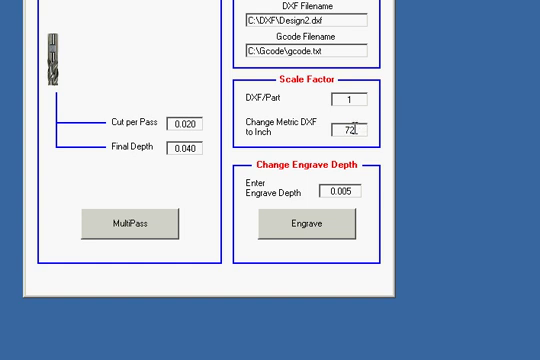
pyautogui.moveTo(355, 128)
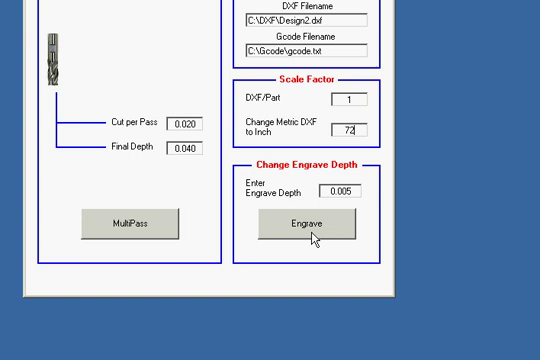
pyautogui.click(306, 224)
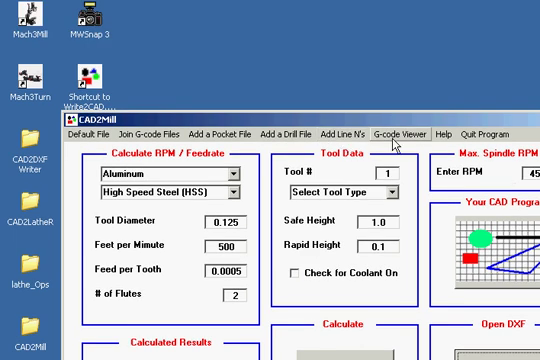
# Open the generated G-code as text in the viewer and scroll through it
pyautogui.click(389, 127)
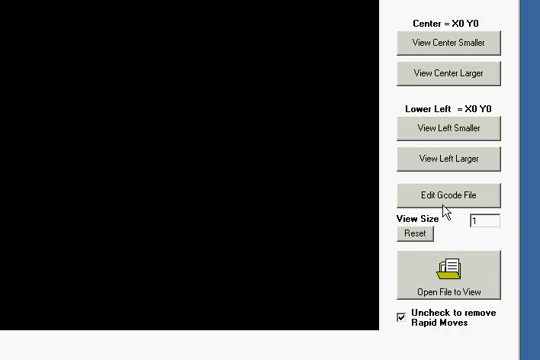
pyautogui.click(448, 195)
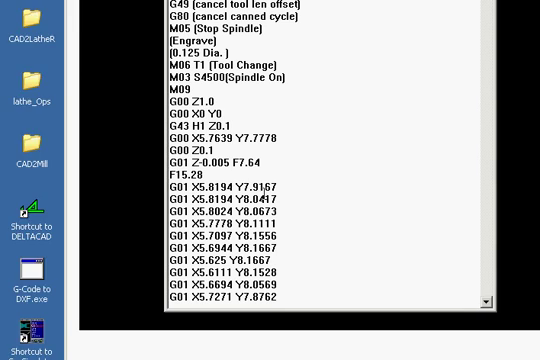
pyautogui.scroll(-3)
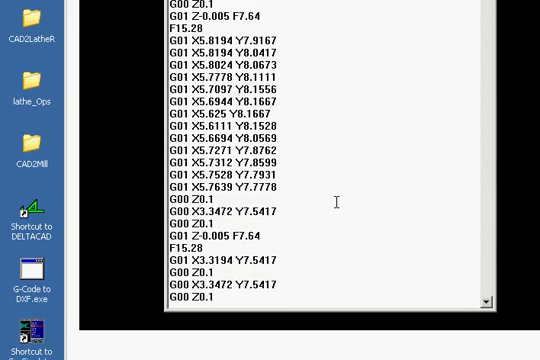
pyautogui.scroll(-3)
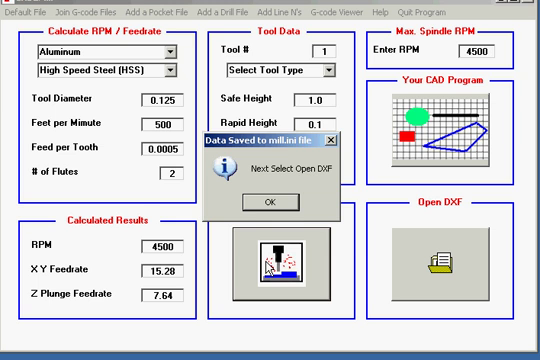
# Dismiss the data-saved message and reload Design2.dxf with gcode.txt as output
pyautogui.click(268, 202)
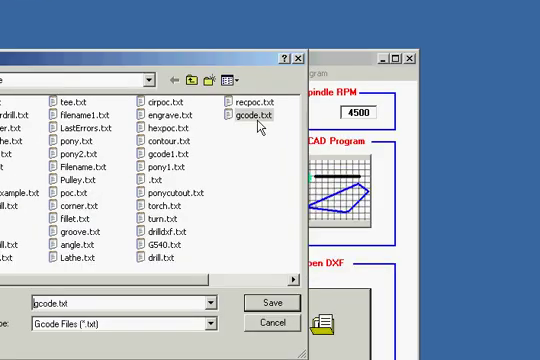
pyautogui.click(270, 301)
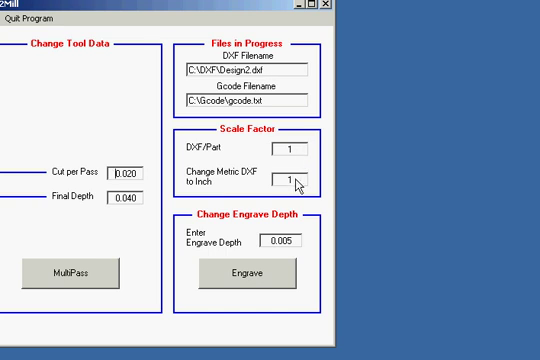
pyautogui.moveTo(287, 180)
pyautogui.write('72')
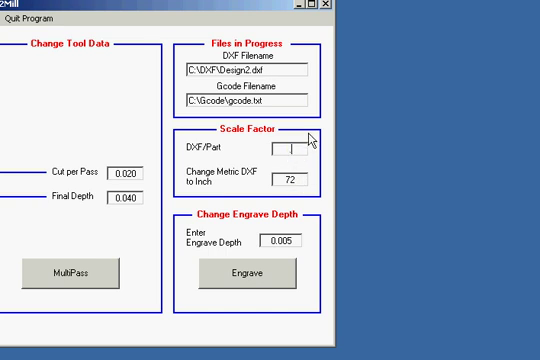
# Set DXF/Part scale to 0.5 with factor 72, then engrave and confirm
pyautogui.write('5')
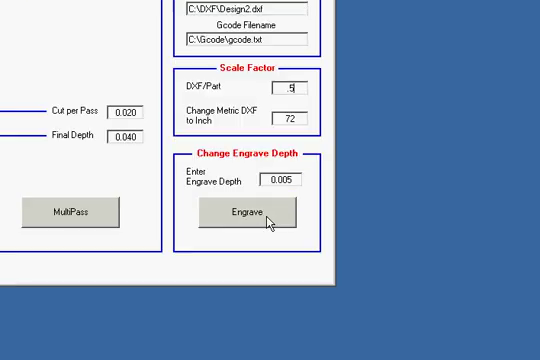
pyautogui.click(243, 212)
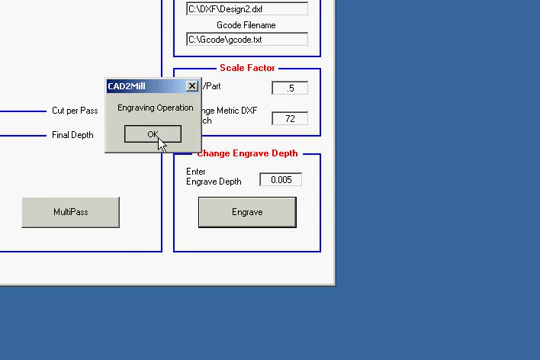
pyautogui.click(148, 135)
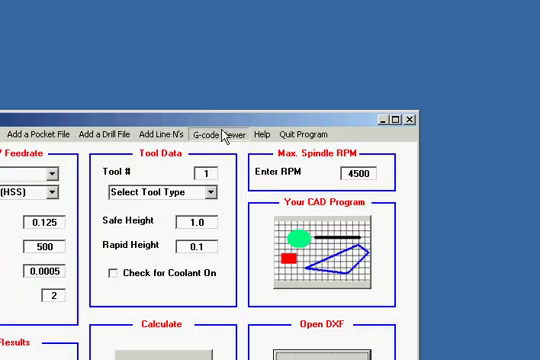
# Scroll through the half-size gcode.txt in Notepad, then close it
pyautogui.click(218, 133)
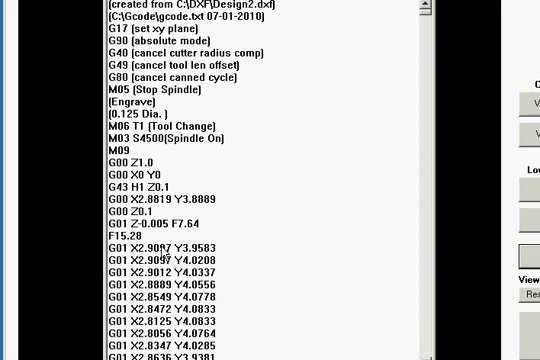
pyautogui.scroll(-3)
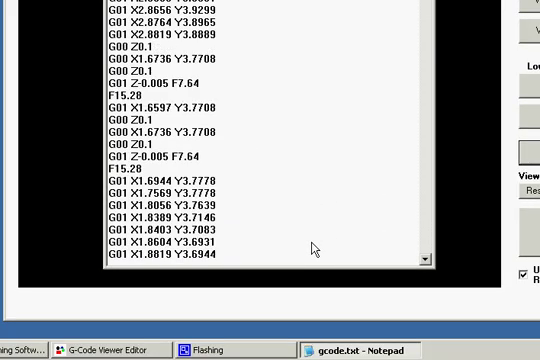
pyautogui.scroll(-3)
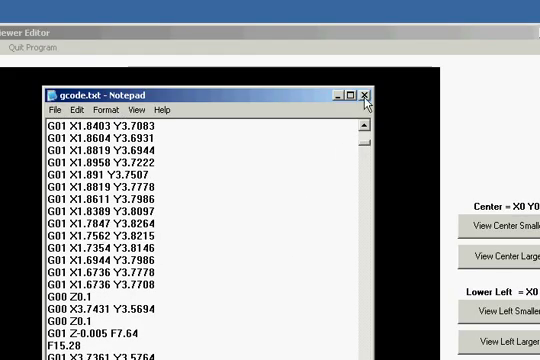
pyautogui.click(368, 93)
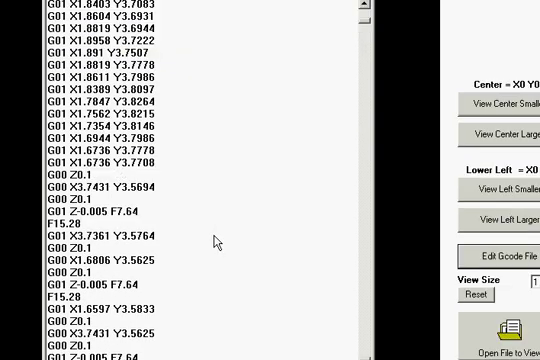